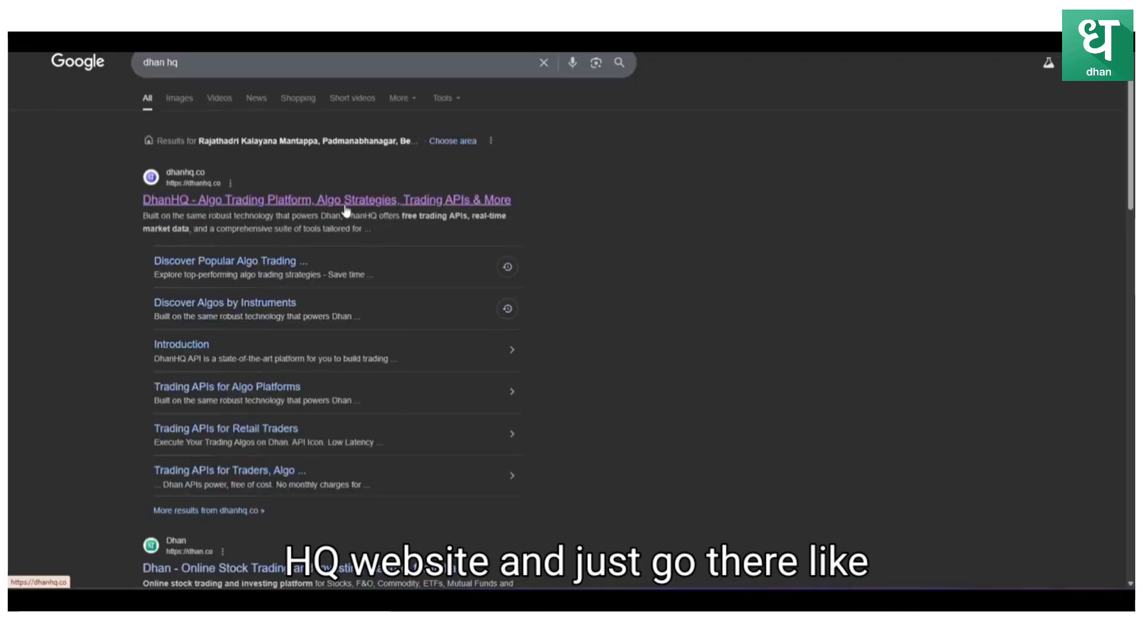
Open the DhanHQ algo trading platform site from the Google results for 'dhan hq'
{"action": "left_click", "coordinate": [324, 200]}
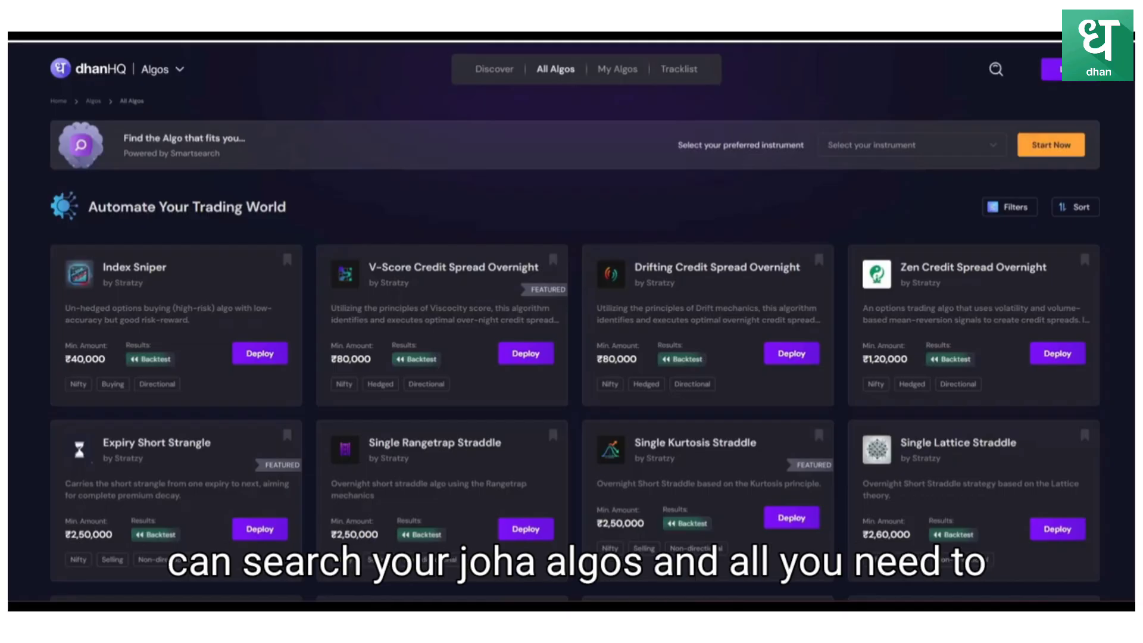
Browse algos by trading style via Discover and go to the Option Buying Algos group
{"action": "left_click", "coordinate": [493, 69]}
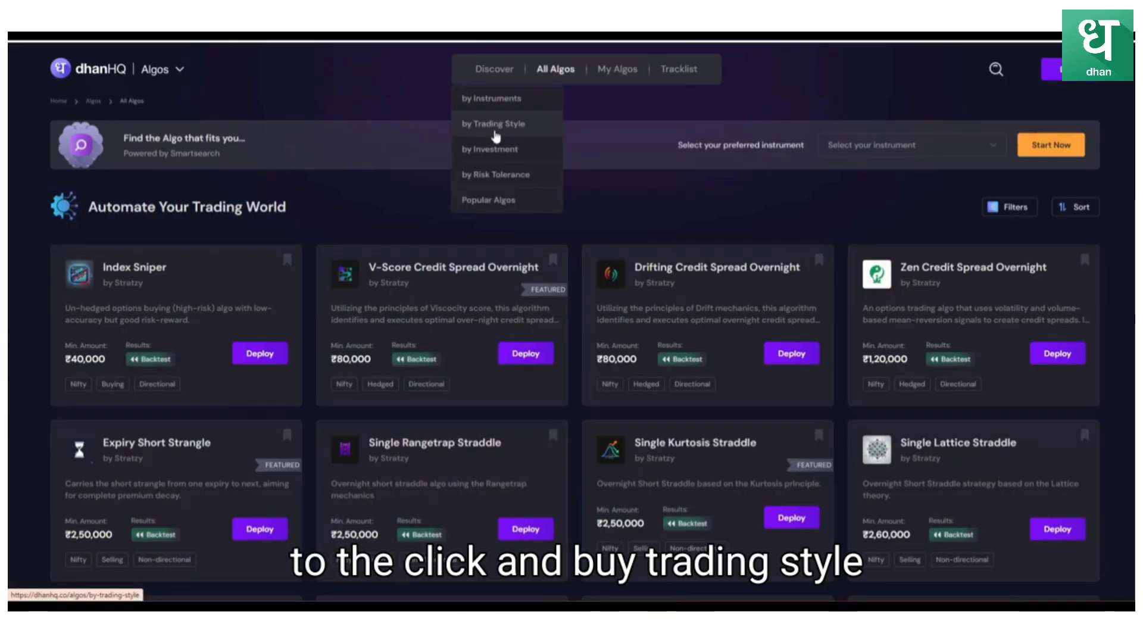
{"action": "left_click", "coordinate": [493, 122]}
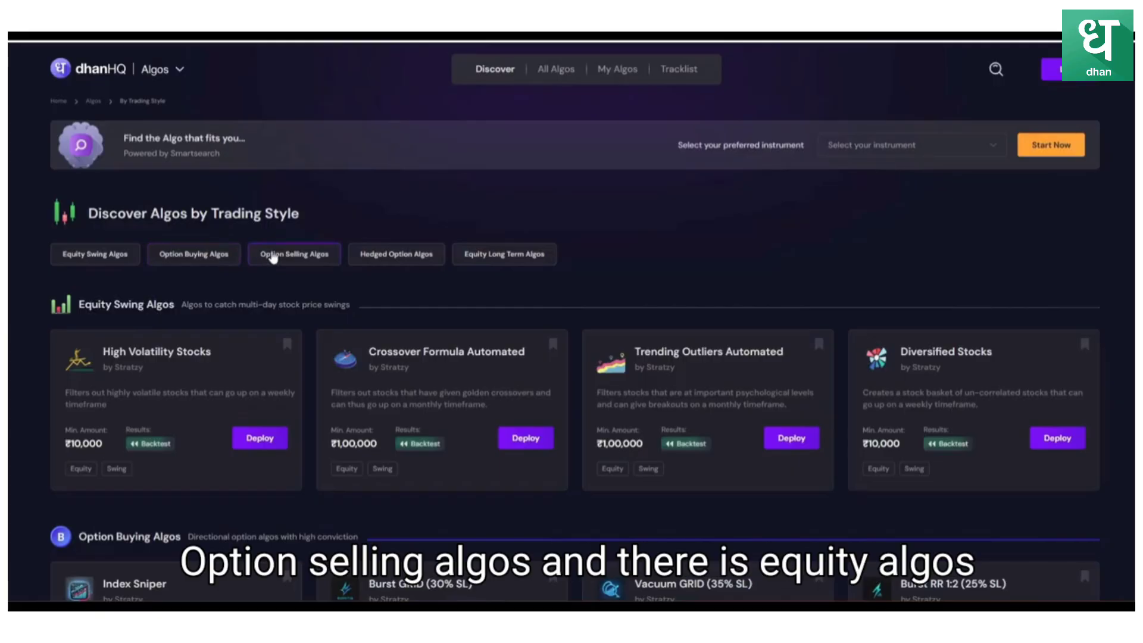
{"action": "mouse_move", "coordinate": [520, 251]}
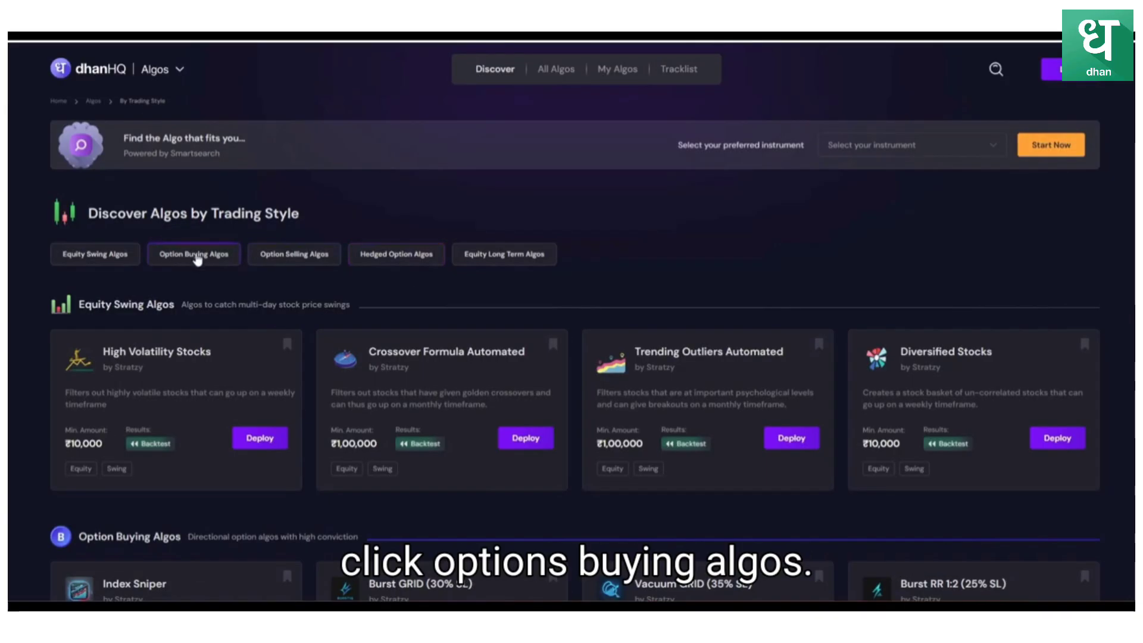
{"action": "left_click", "coordinate": [192, 254]}
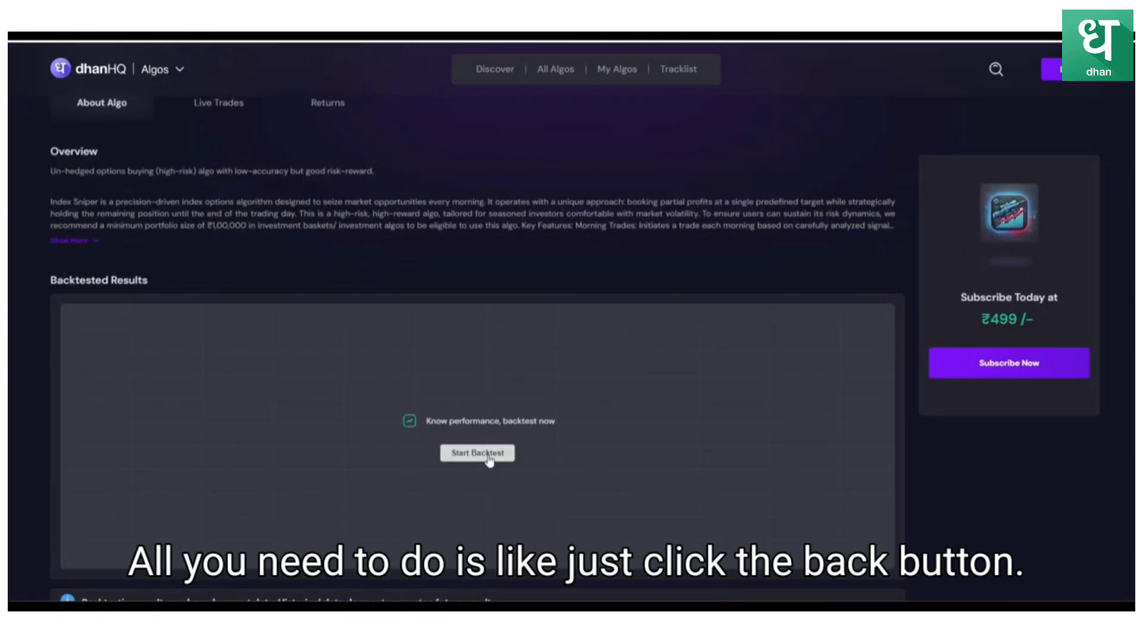
Run the Index Sniper backtest and review its six-month return on the chart
{"action": "left_click", "coordinate": [476, 452]}
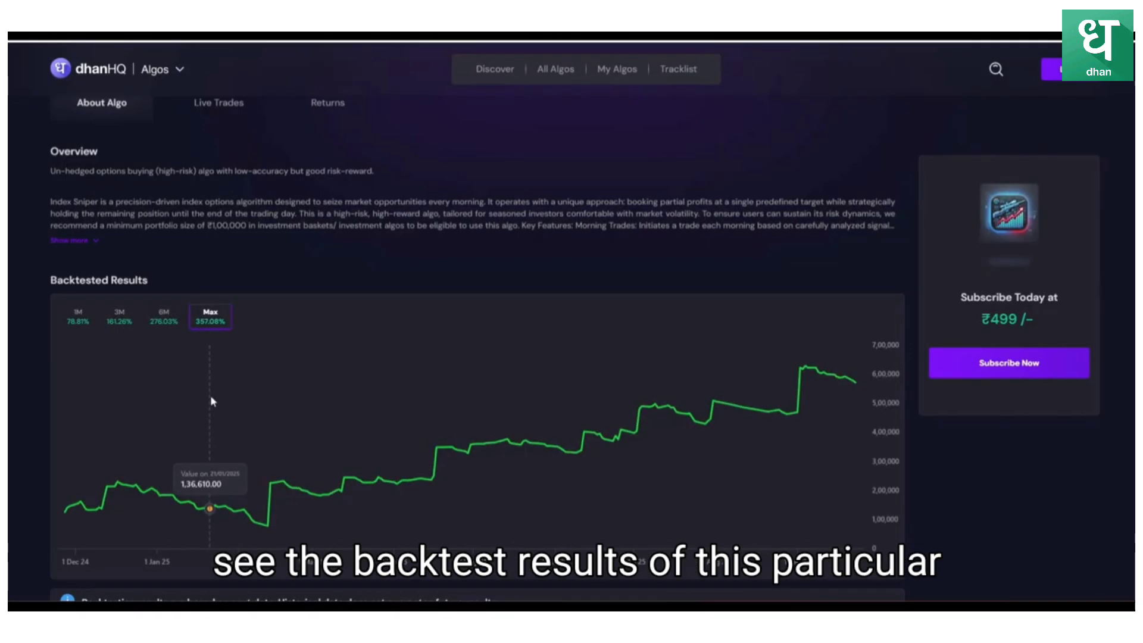
{"action": "mouse_move", "coordinate": [80, 350]}
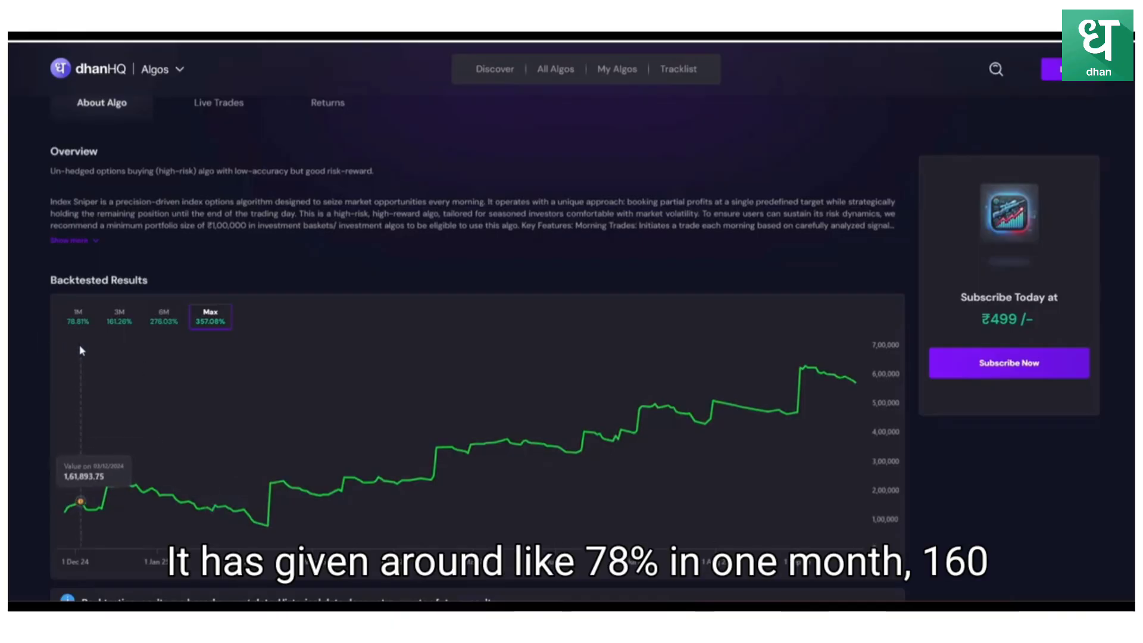
{"action": "mouse_move", "coordinate": [128, 339]}
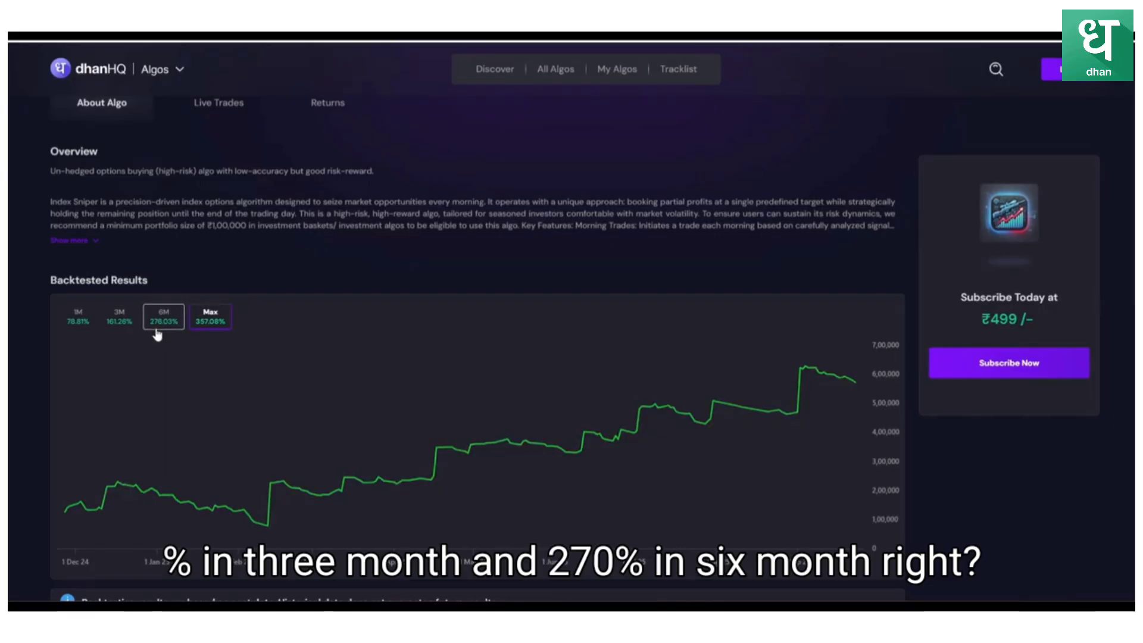
{"action": "left_click", "coordinate": [209, 317]}
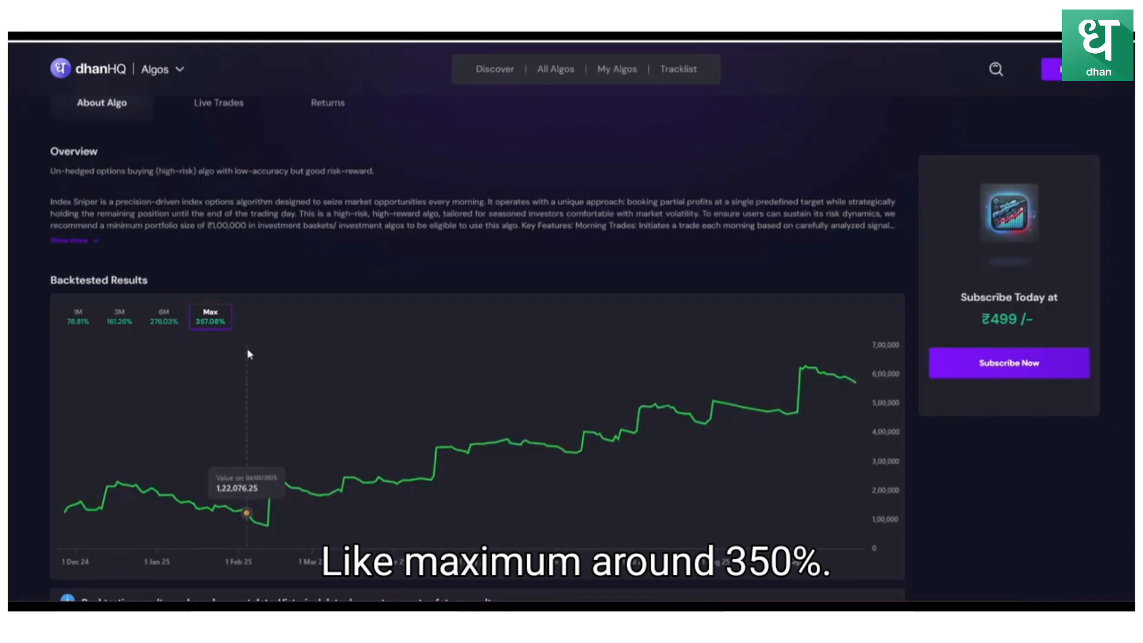
{"action": "scroll", "scroll_direction": "down", "scroll_amount": 3}
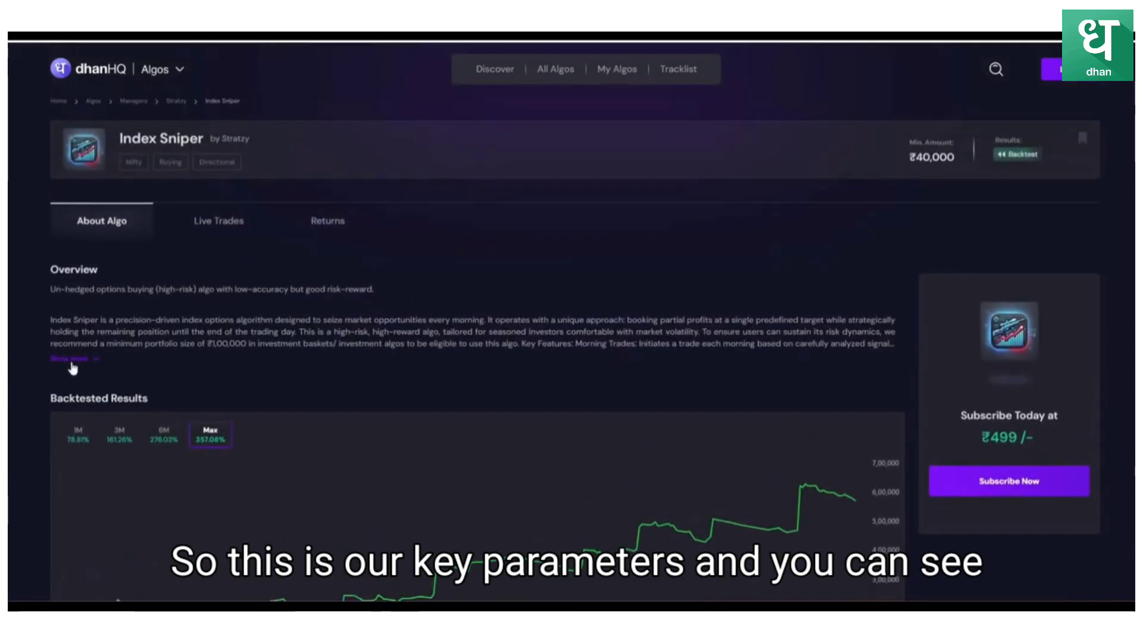
Expand the full Index Sniper overview to read its key features
{"action": "left_click", "coordinate": [67, 358]}
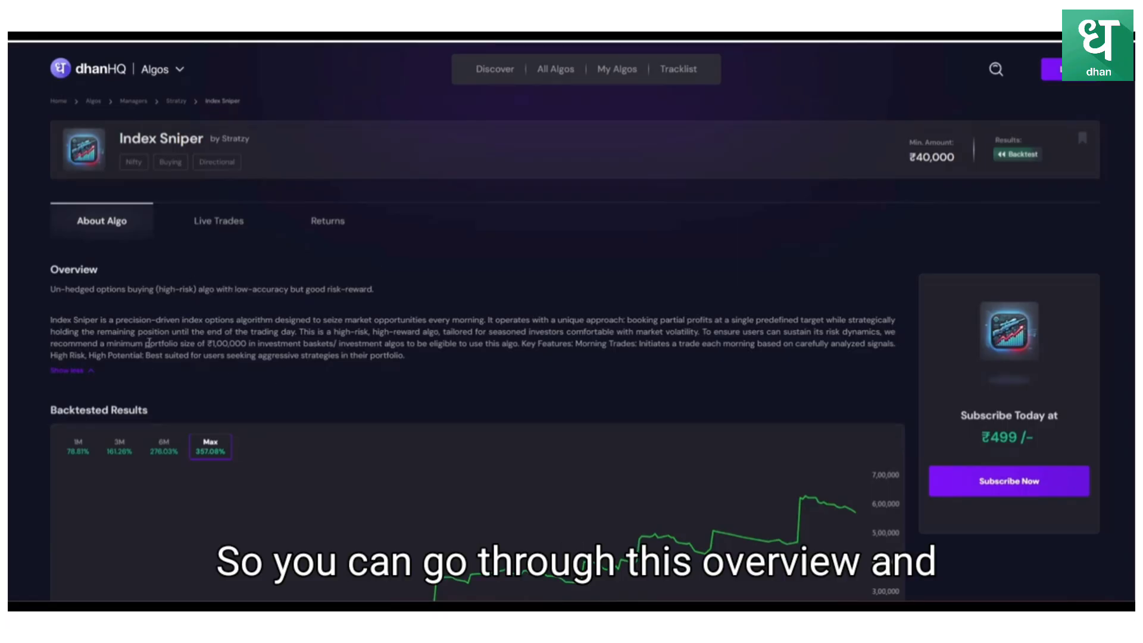
{"action": "mouse_move", "coordinate": [206, 288]}
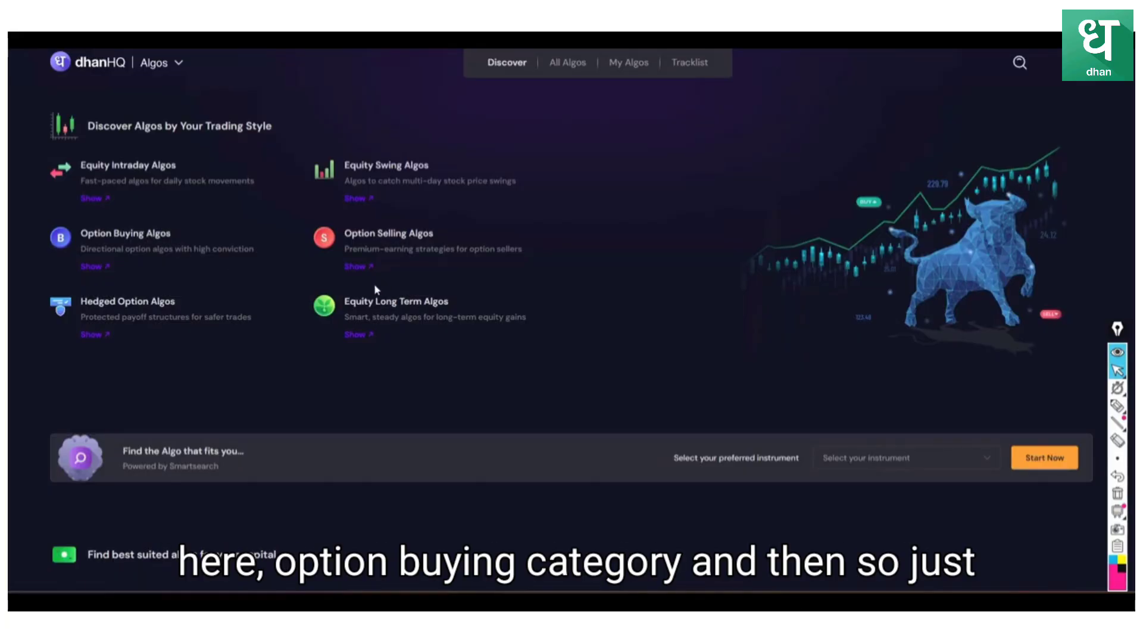
Return to the Index Sniper page and start its subscription to see the plan choices
{"action": "left_click", "coordinate": [95, 266]}
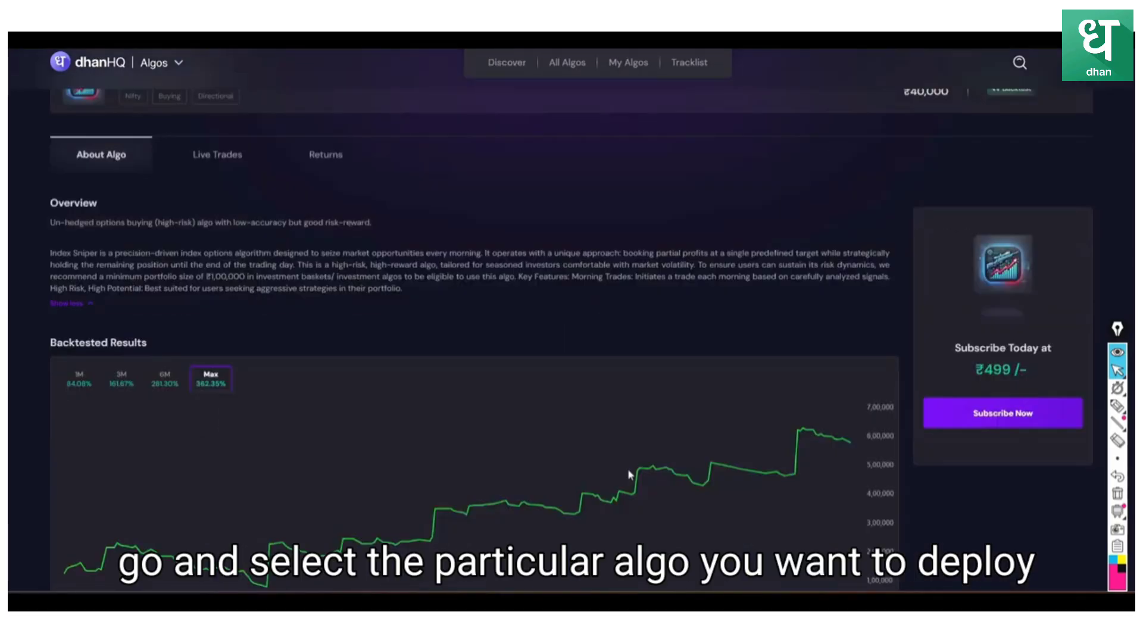
{"action": "scroll", "scroll_direction": "down", "scroll_amount": 3}
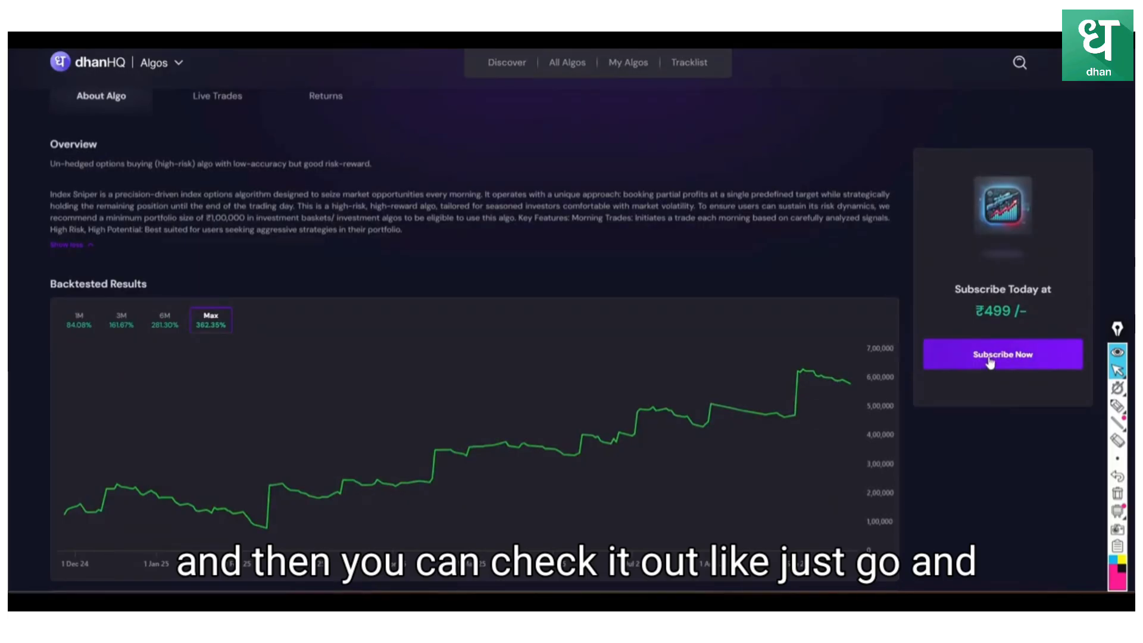
{"action": "left_click", "coordinate": [1002, 355]}
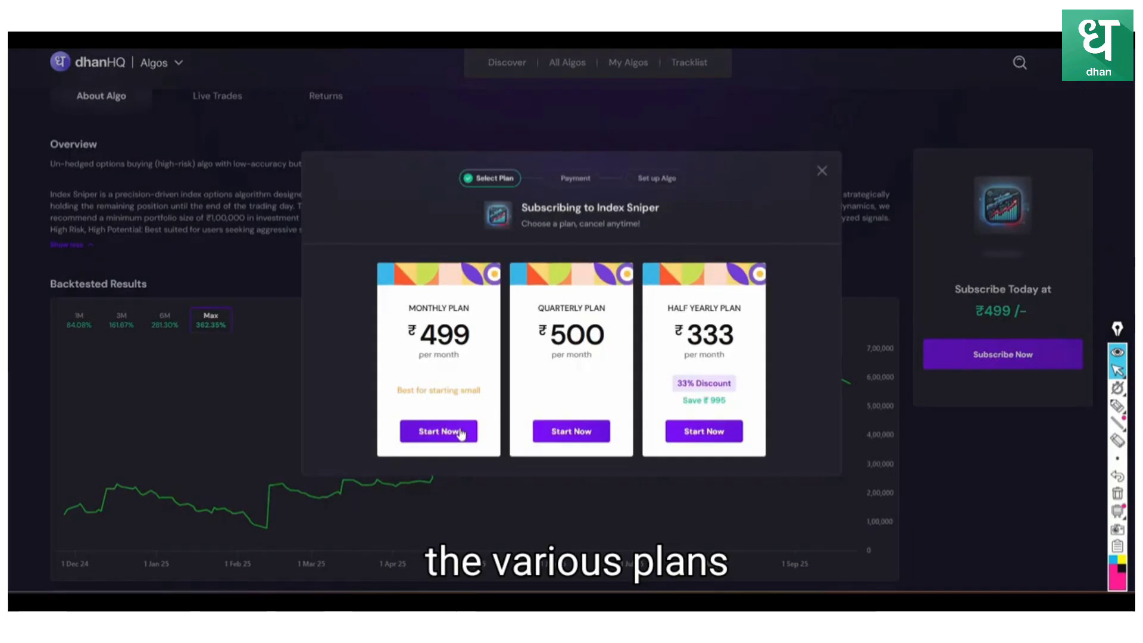
Pay the ₹499 monthly Index Sniper plan from the ledger with an autopay mandate
{"action": "left_click", "coordinate": [438, 431]}
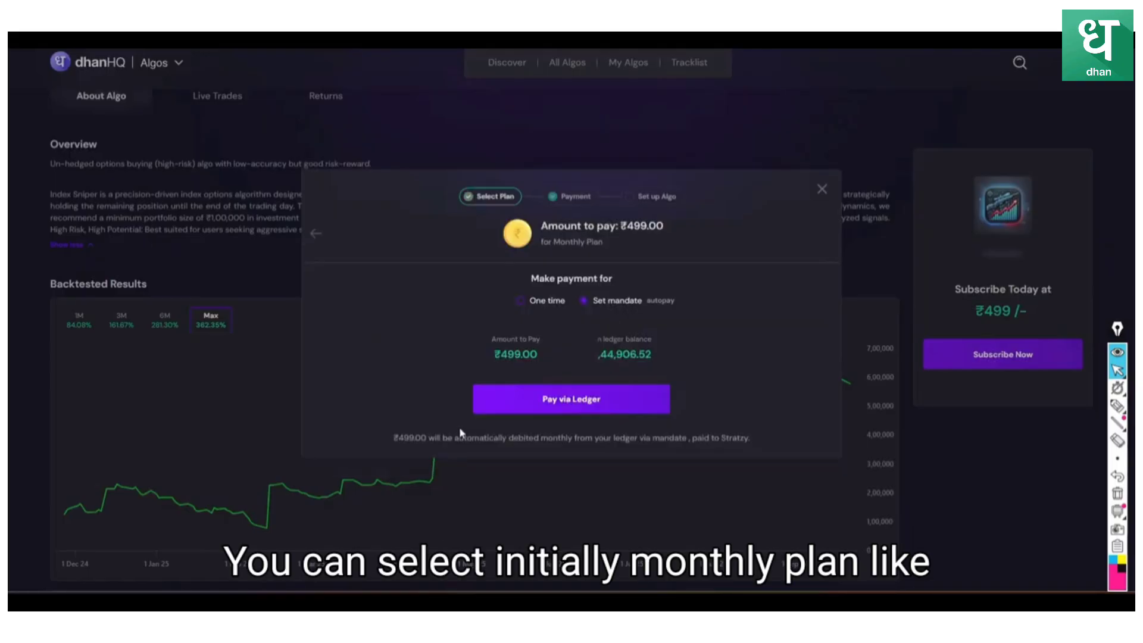
{"action": "left_click", "coordinate": [571, 398]}
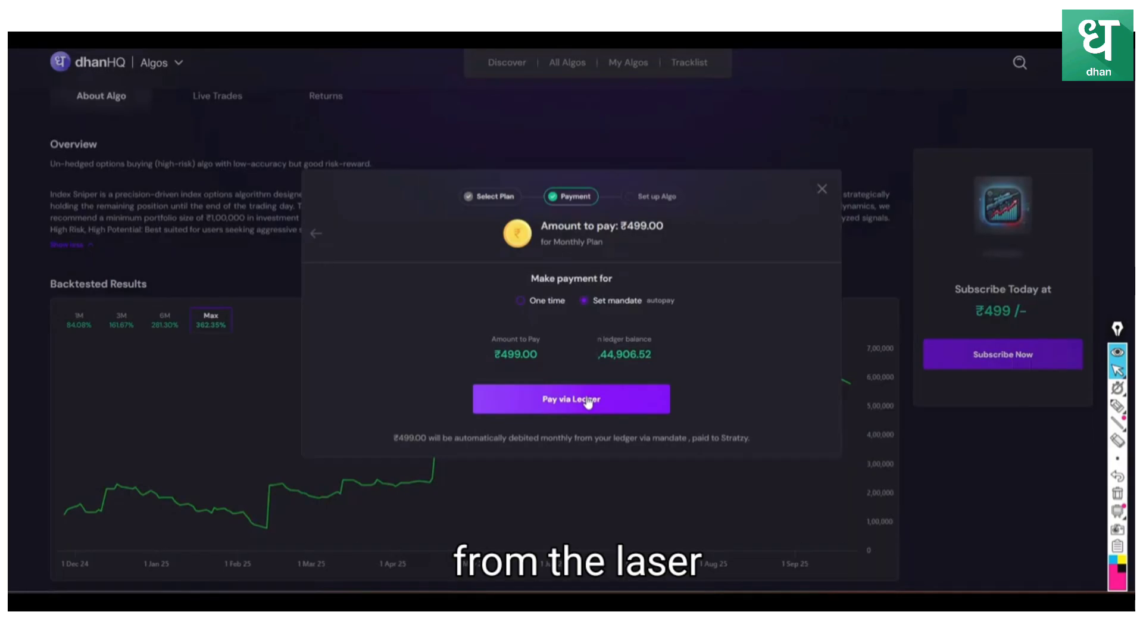
{"action": "left_click", "coordinate": [520, 300]}
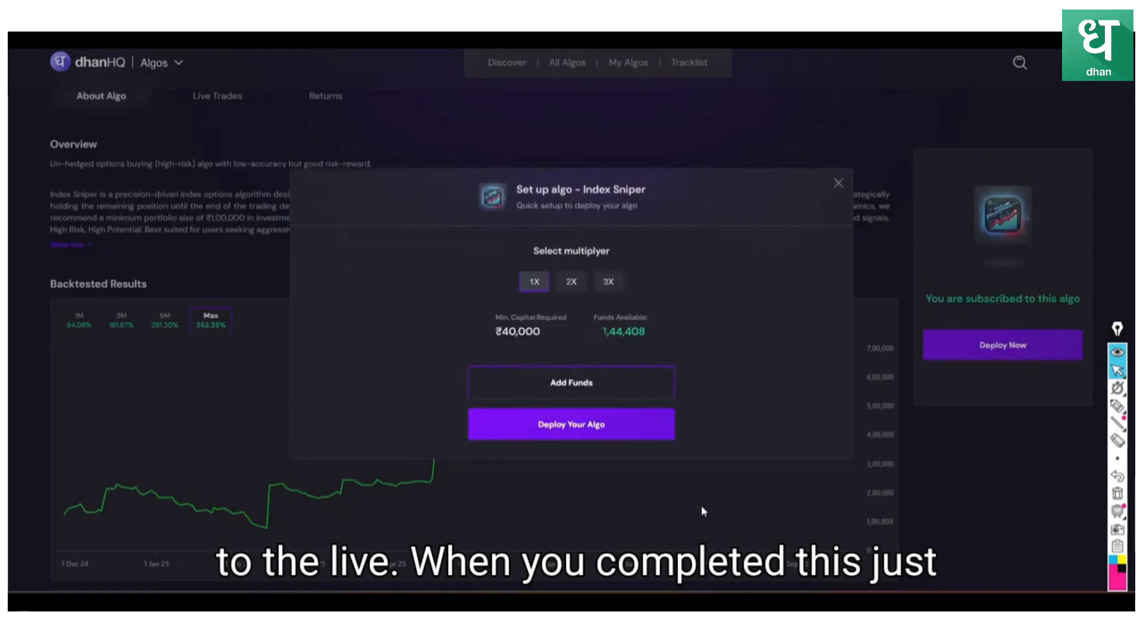
{"action": "mouse_move", "coordinate": [561, 305]}
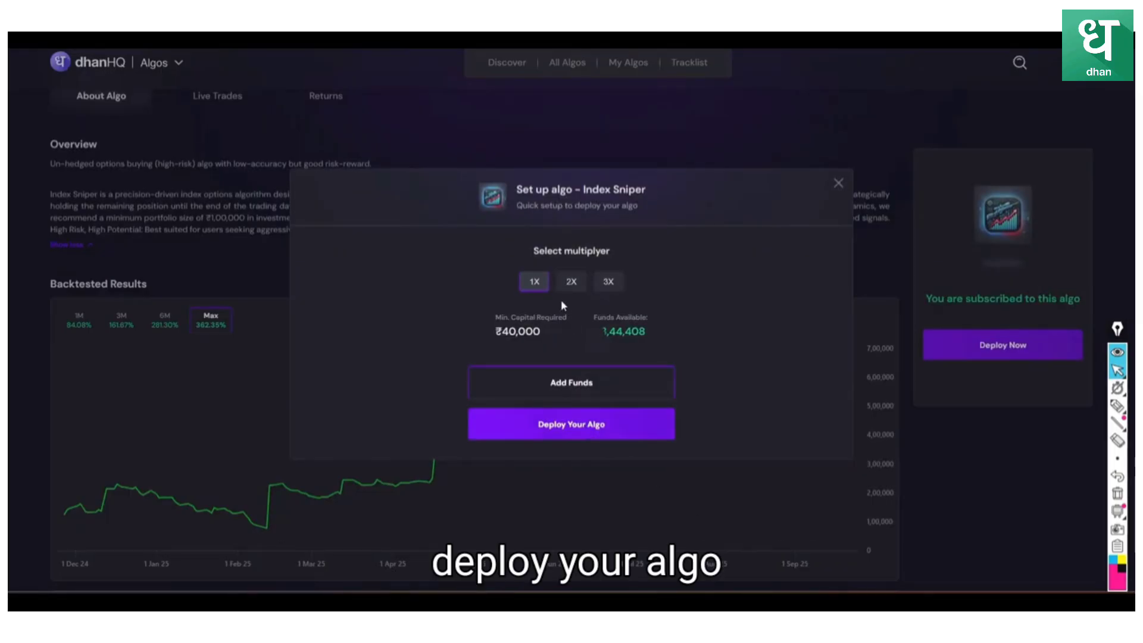
Compare capital for 2X and 3X multipliers, then deploy Index Sniper at 1X
{"action": "left_click", "coordinate": [571, 281]}
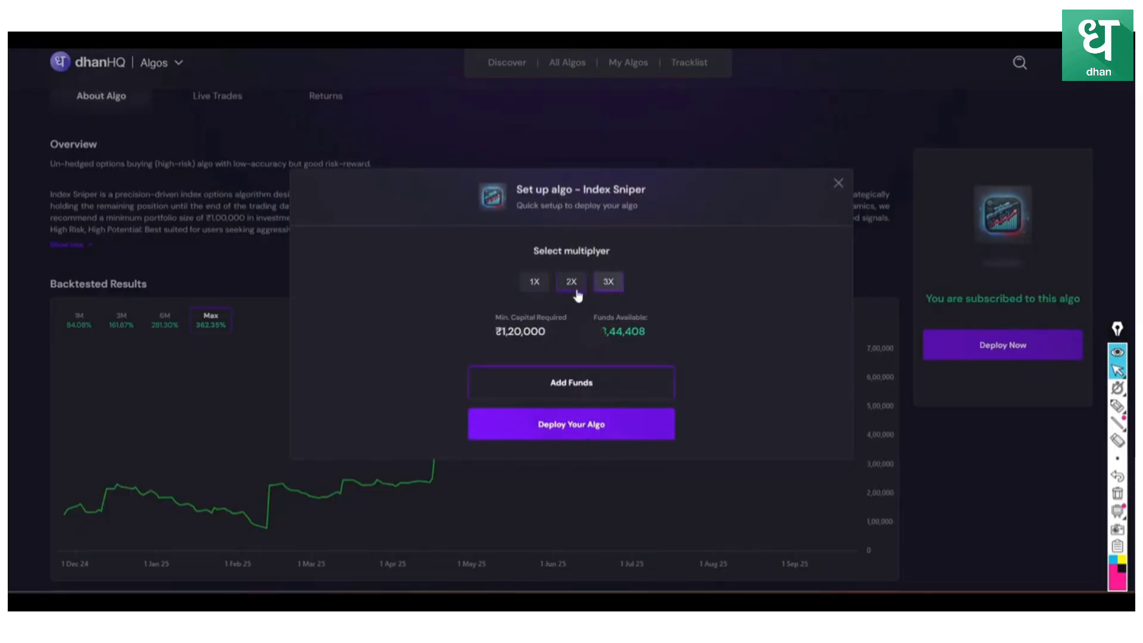
{"action": "left_click", "coordinate": [533, 281]}
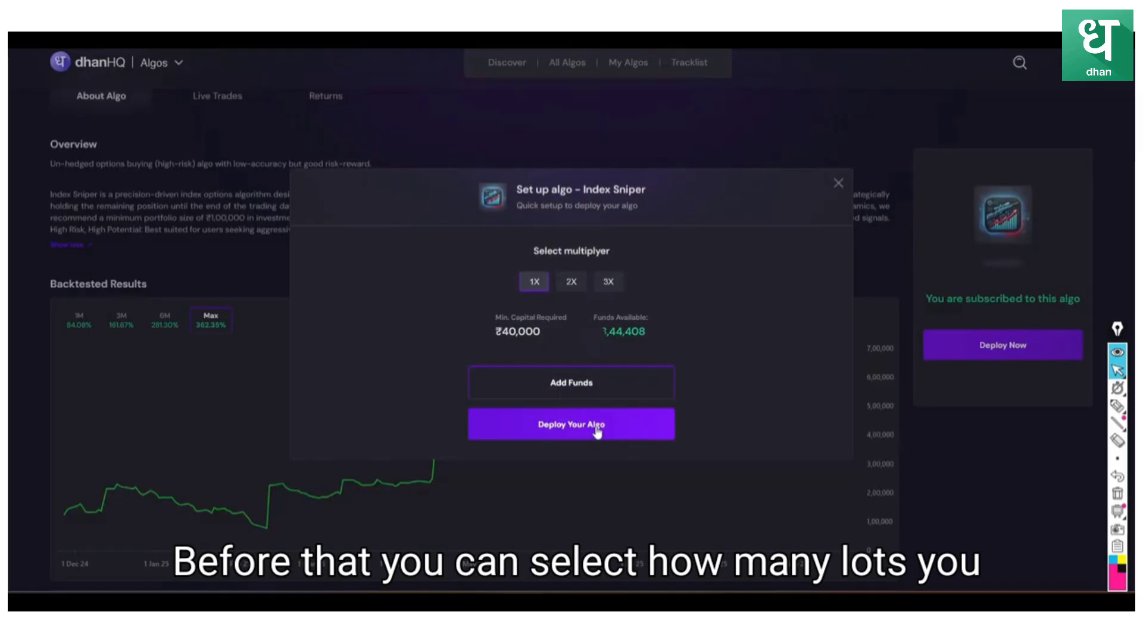
{"action": "mouse_move", "coordinate": [581, 326]}
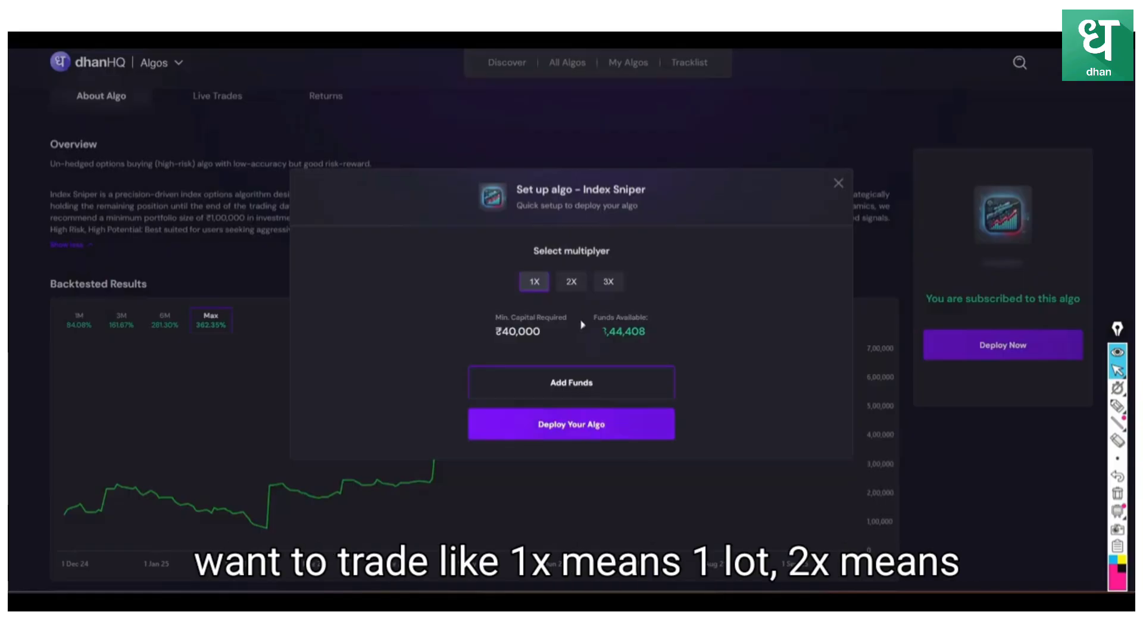
{"action": "left_click", "coordinate": [608, 281]}
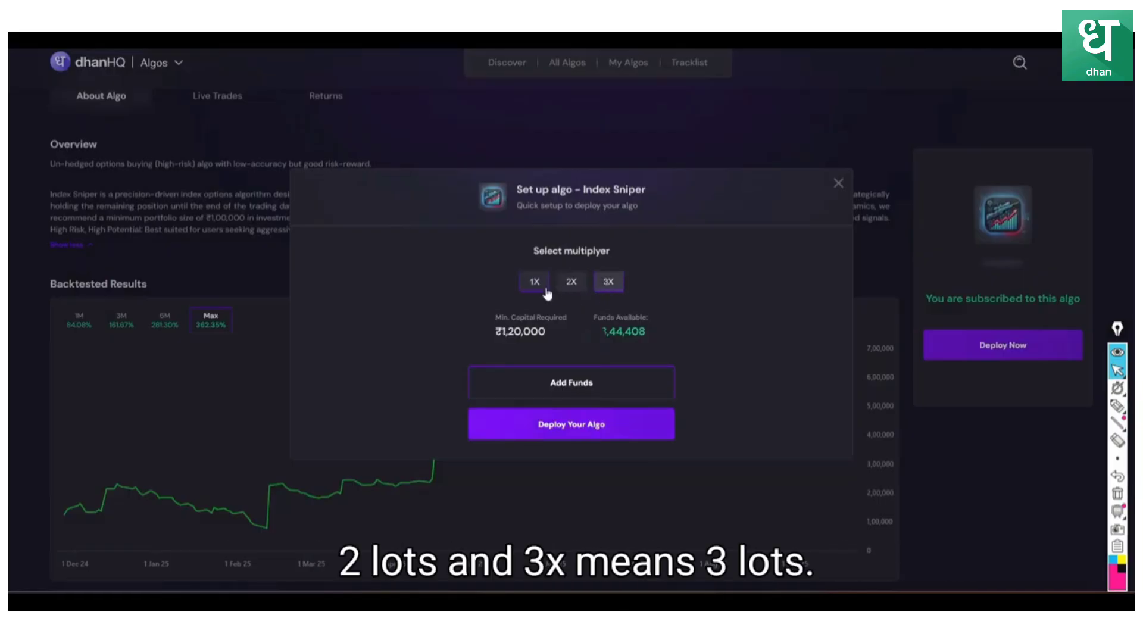
{"action": "left_click", "coordinate": [534, 281]}
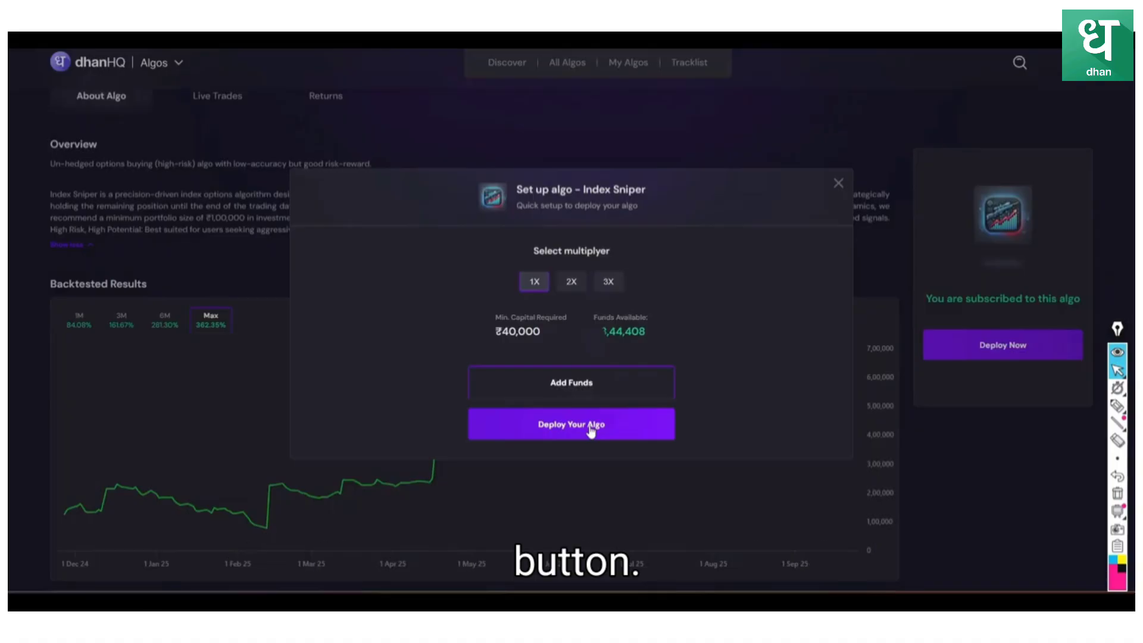
{"action": "left_click", "coordinate": [571, 423]}
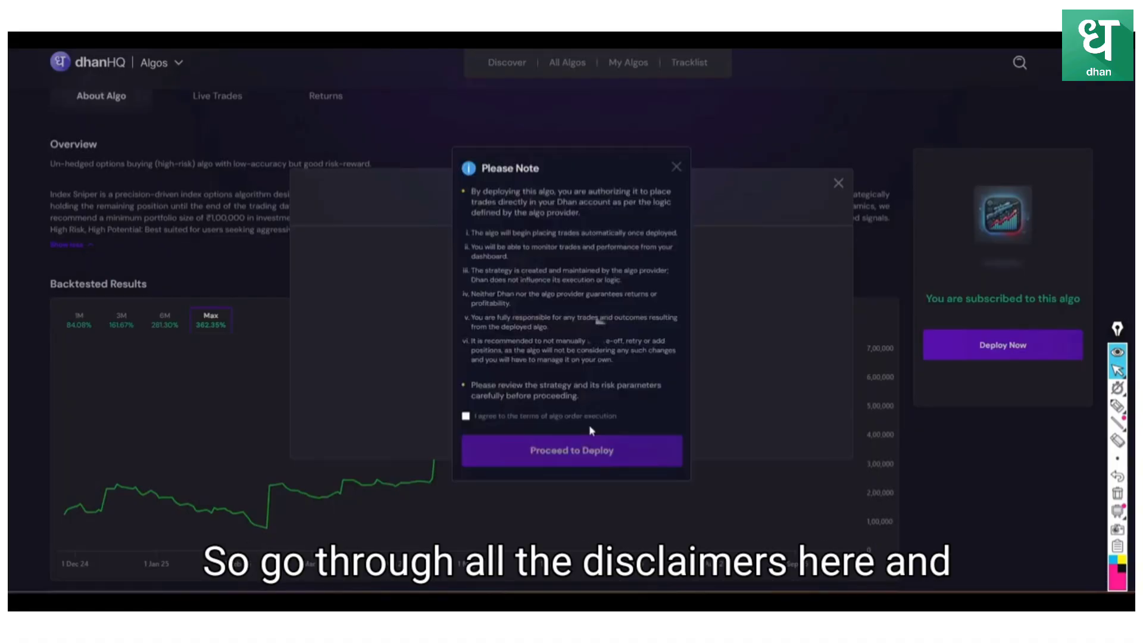
Agree to the algo order execution terms and proceed to deploy Index Sniper
{"action": "left_click", "coordinate": [466, 417]}
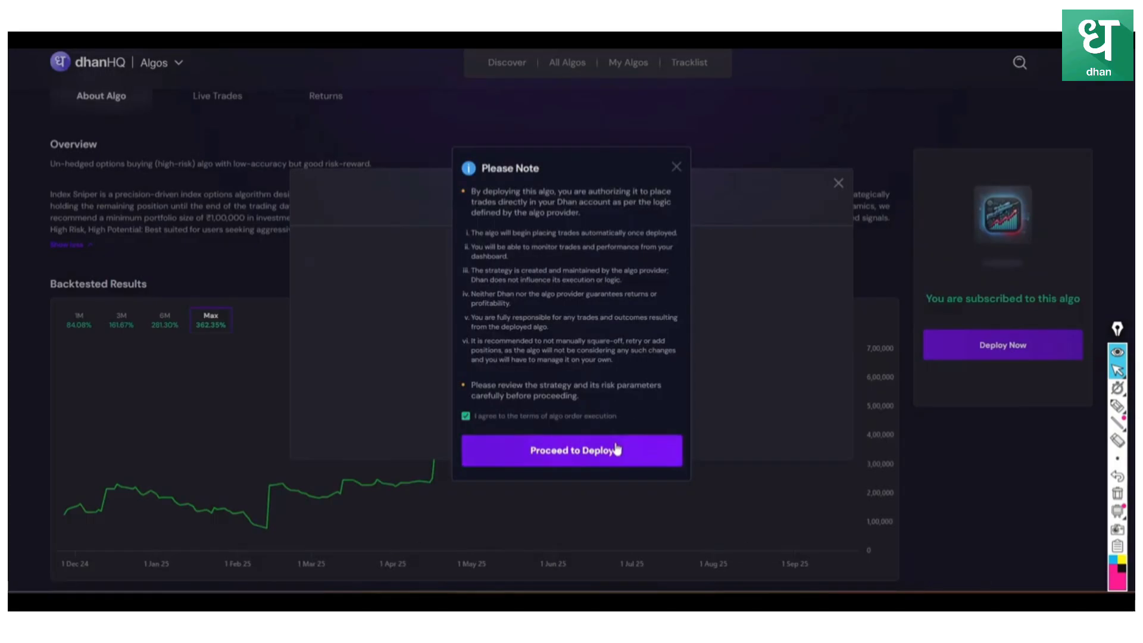
{"action": "left_click", "coordinate": [570, 450]}
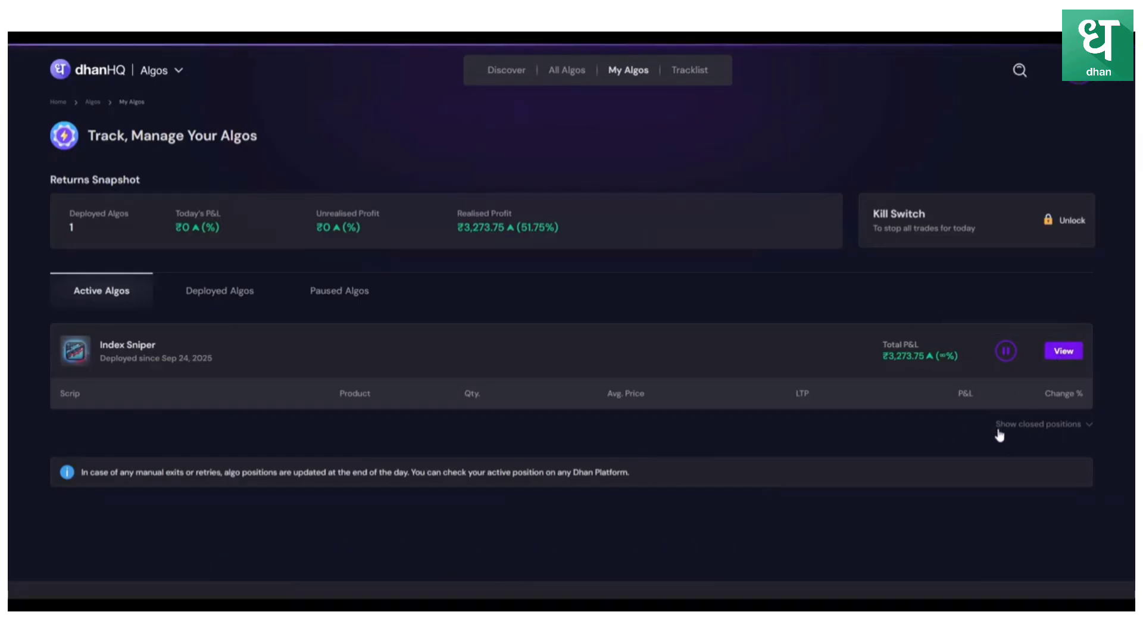
View the deployed Index Sniper's live trades with today's NIFTY put orders
{"action": "left_click", "coordinate": [1062, 350]}
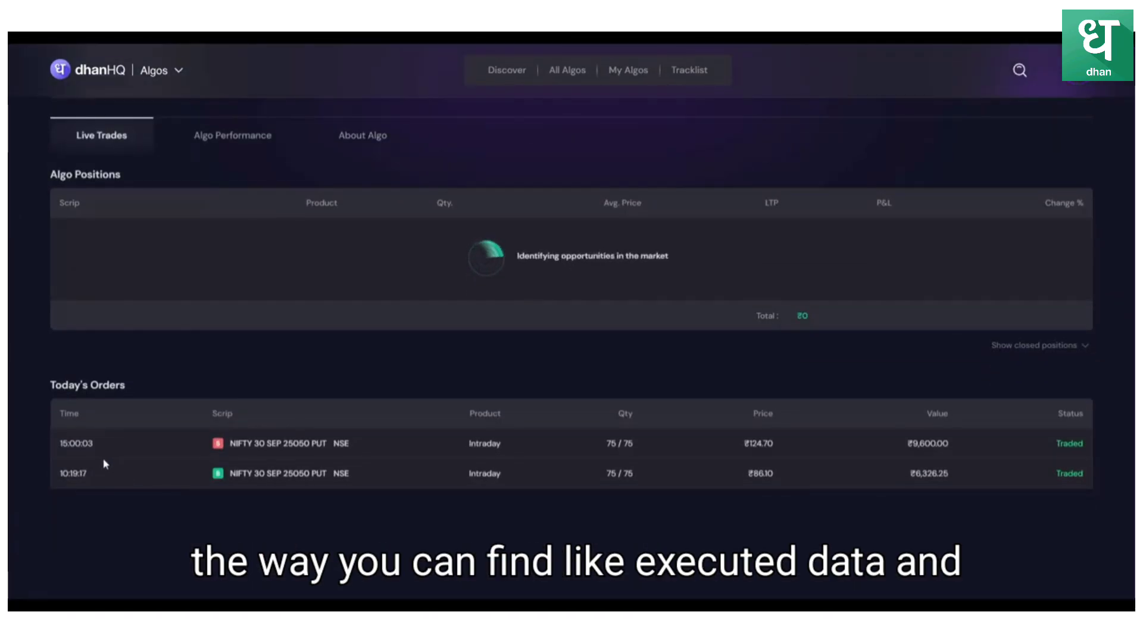
{"action": "mouse_move", "coordinate": [772, 460]}
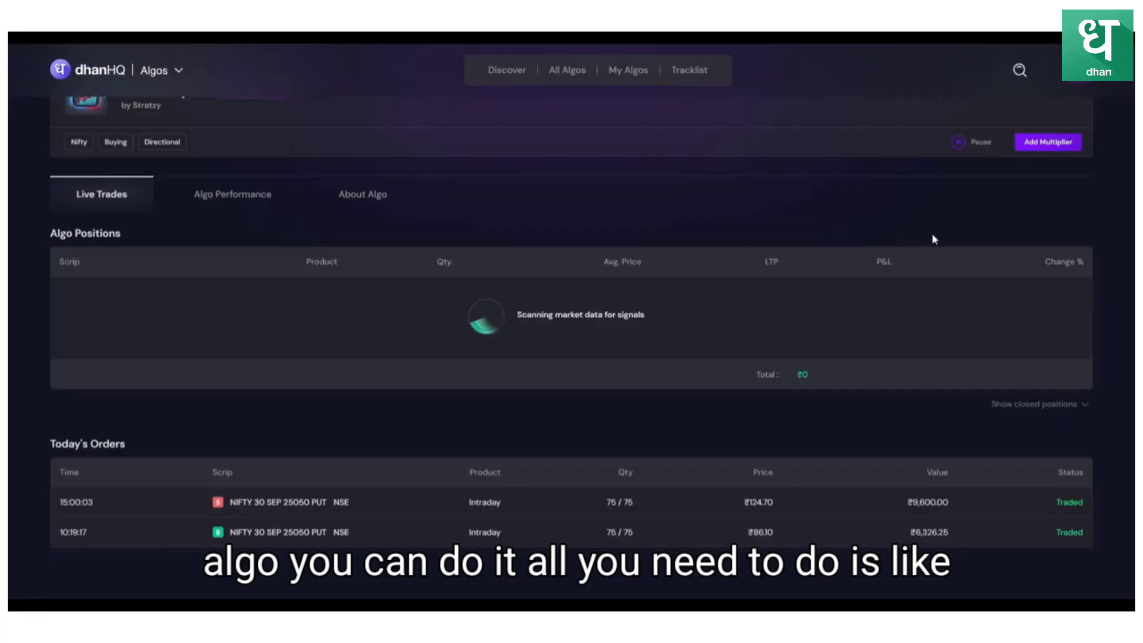
Reopen Index Sniper's multiplier setup and check whether funds cover 3X
{"action": "left_click", "coordinate": [1047, 142]}
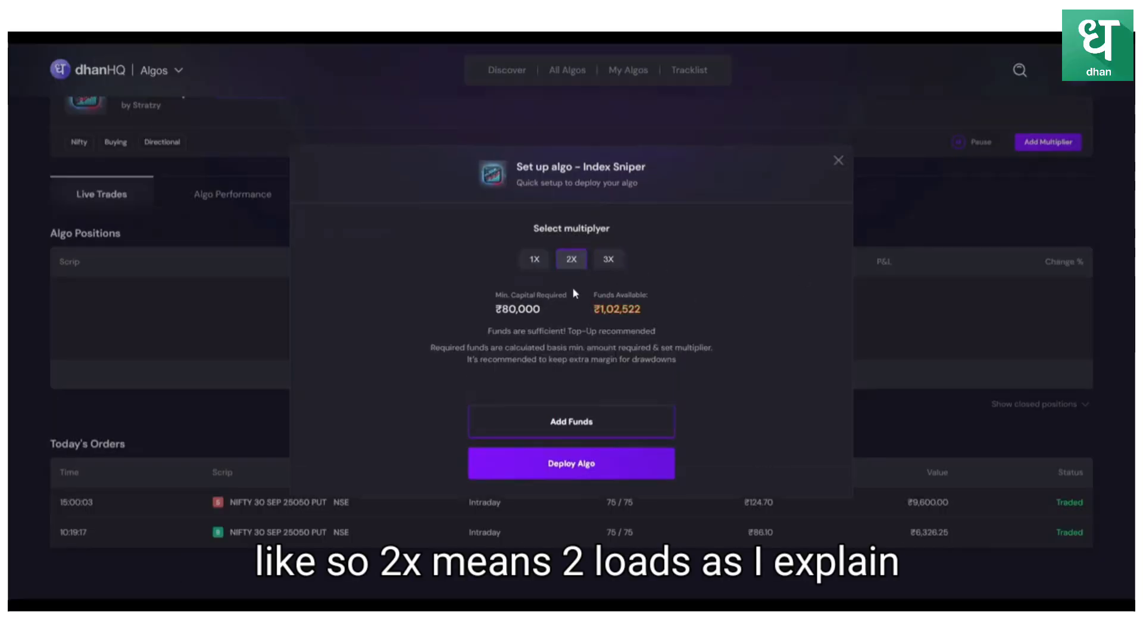
{"action": "left_click", "coordinate": [608, 281]}
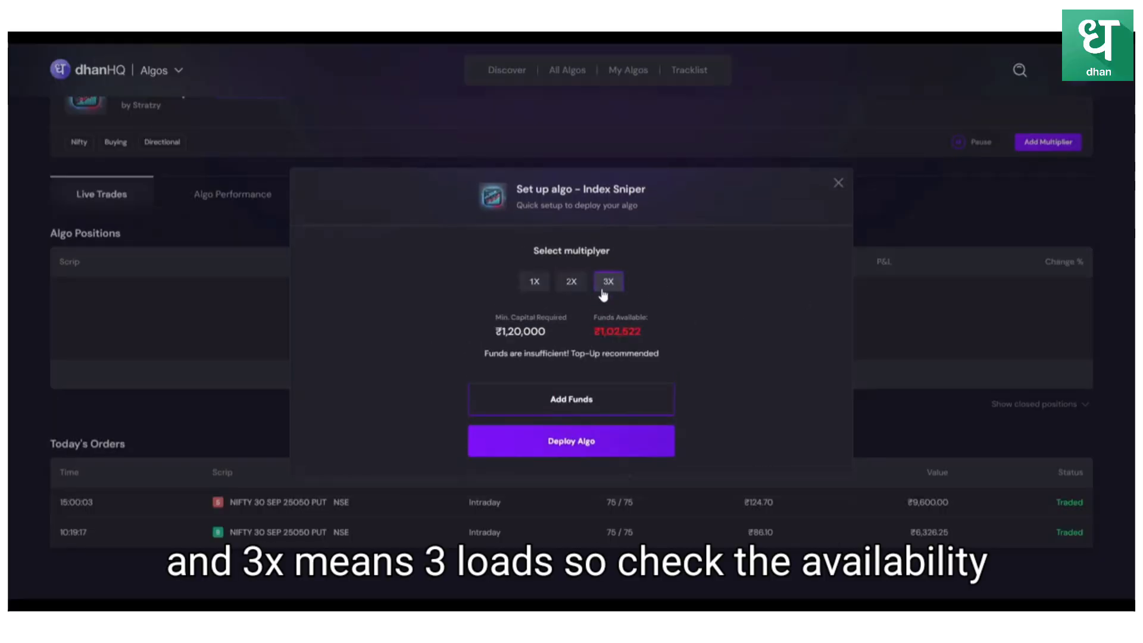
{"action": "mouse_move", "coordinate": [641, 337]}
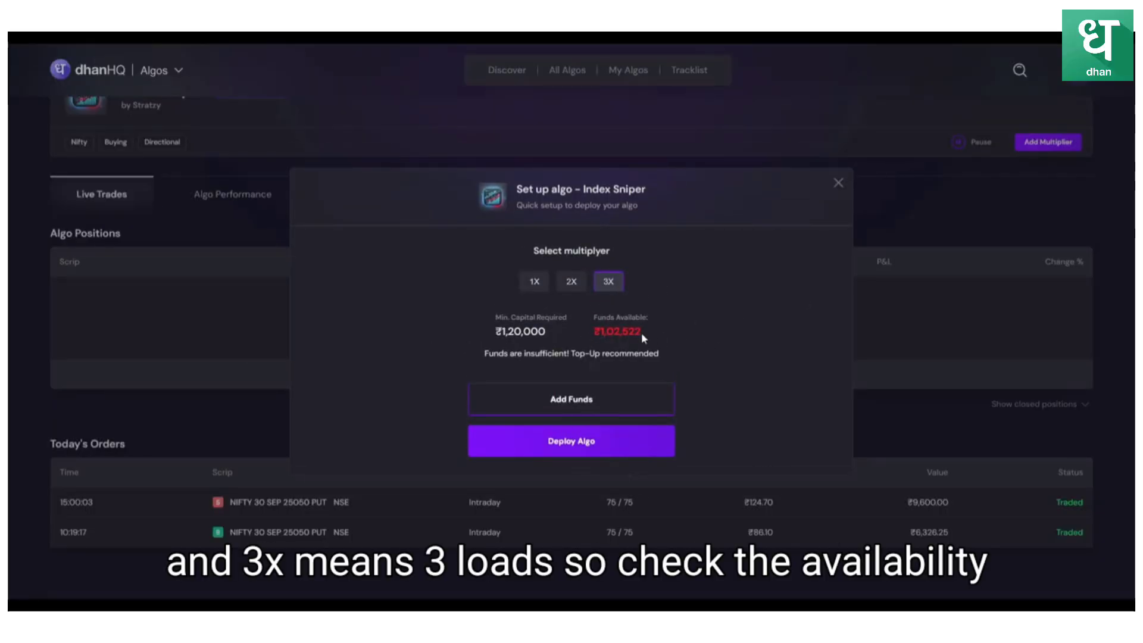